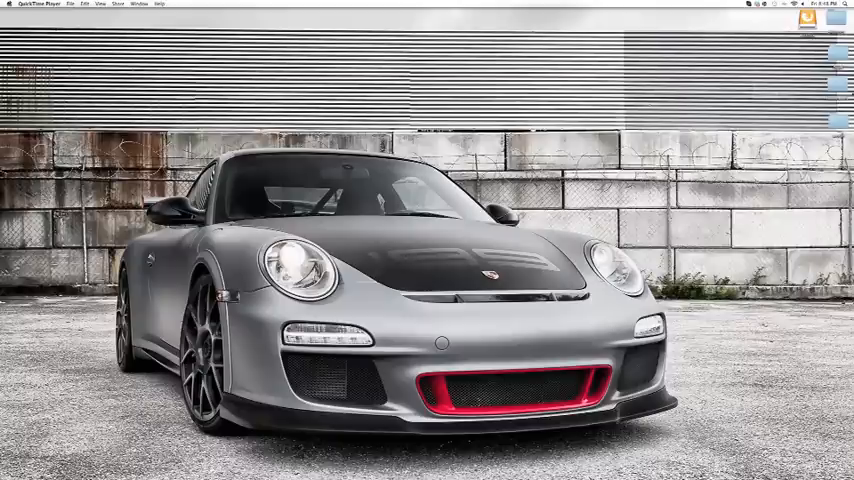
# Launch Terminal from the Dock and paste in the command copied from the TextEdit note
pyautogui.click(848, 4)
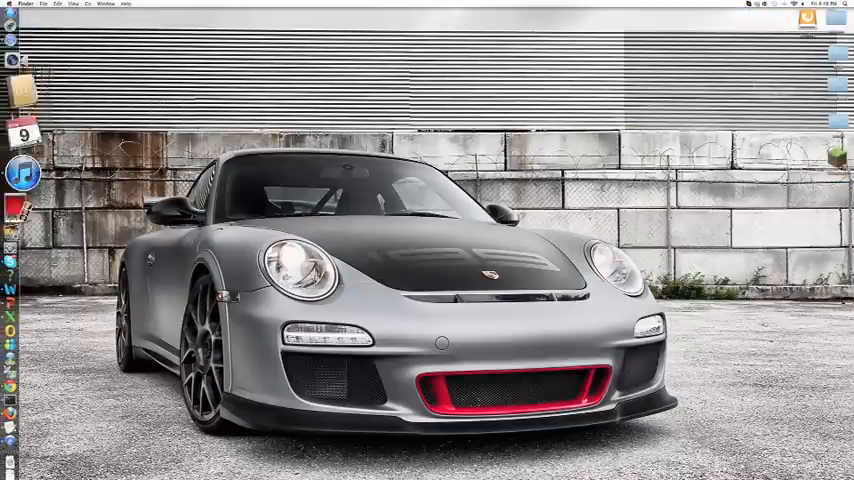
pyautogui.click(808, 4)
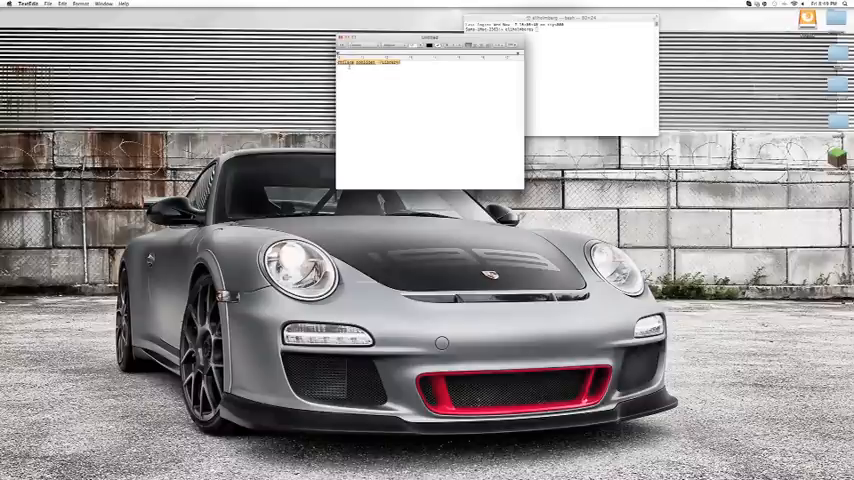
pyautogui.rightClick(390, 60)
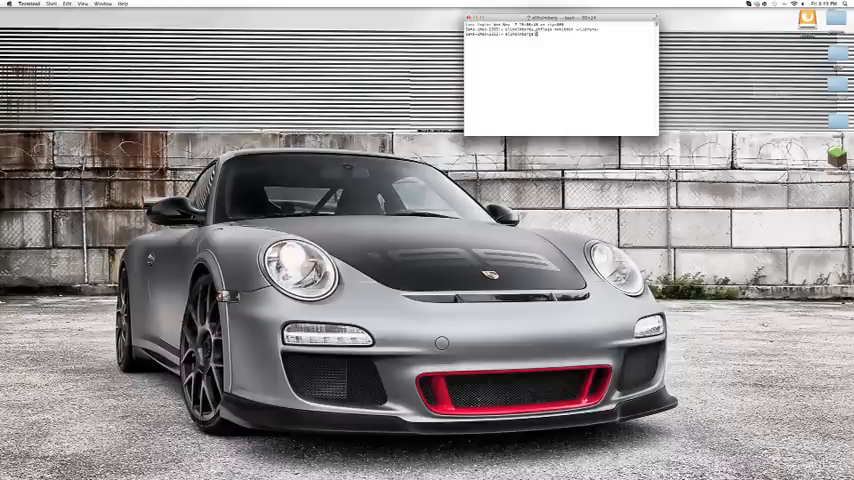
pyautogui.rightClick(570, 32)
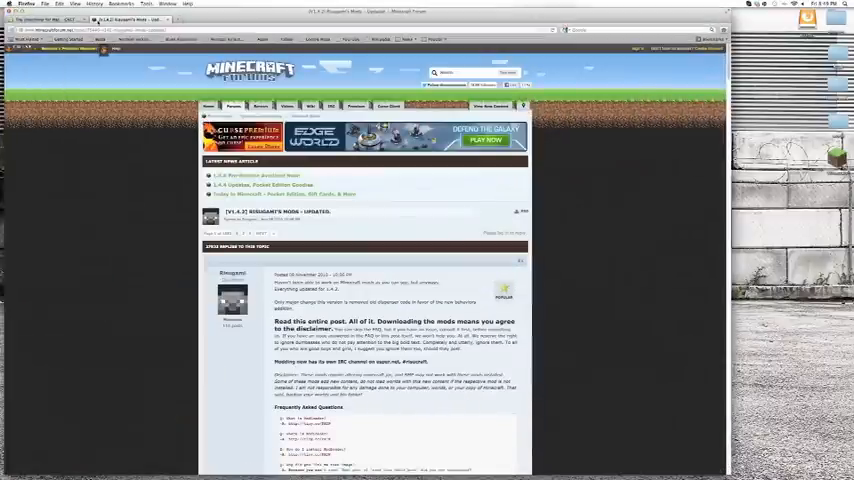
# Go to the Biospheres mod thread on minecraftforum.net
pyautogui.click(170, 28)
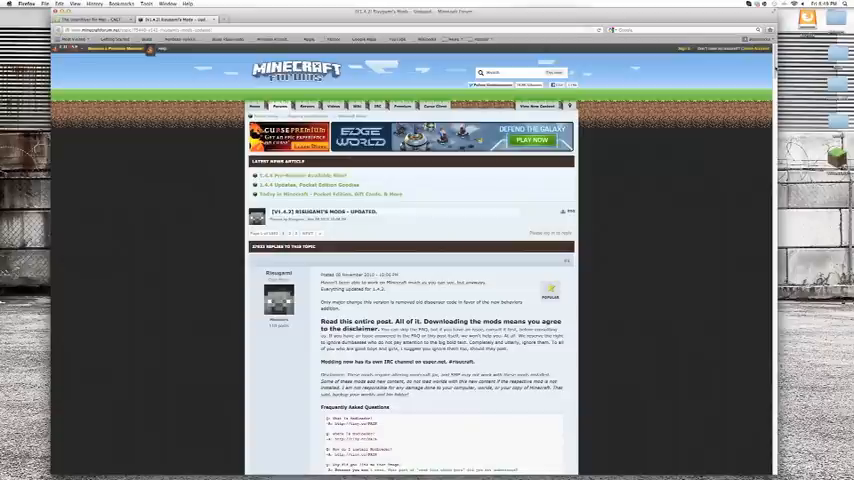
# Scroll the forum post down to the Windows/Macintosh installation section
pyautogui.scroll(-3)
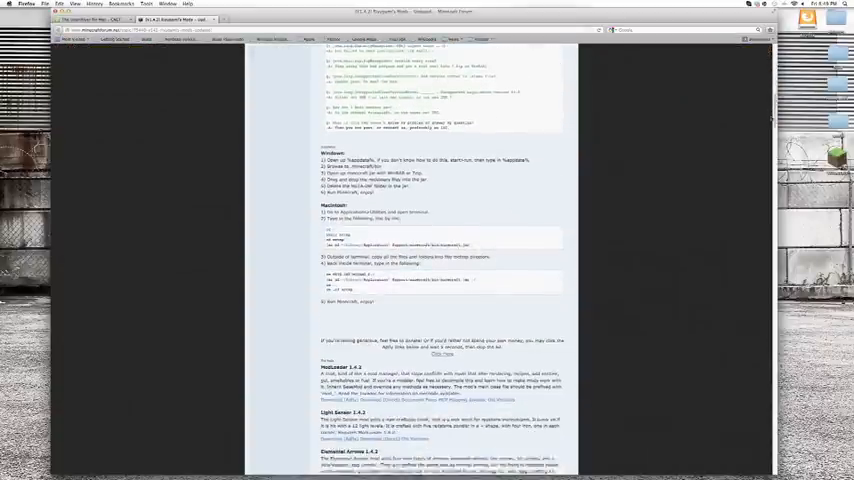
pyautogui.scroll(-3)
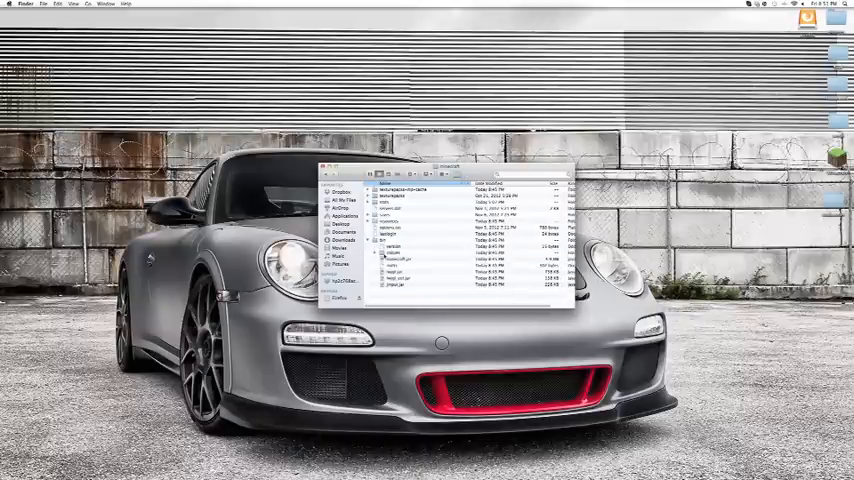
# Copy the ModLoader and Biospheres class files from their download folders via the right-click menu
pyautogui.rightClick(400, 258)
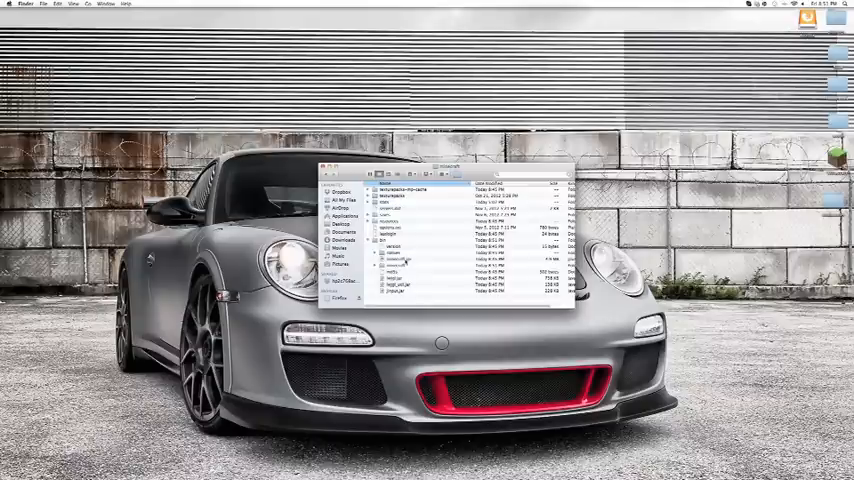
pyautogui.rightClick(400, 270)
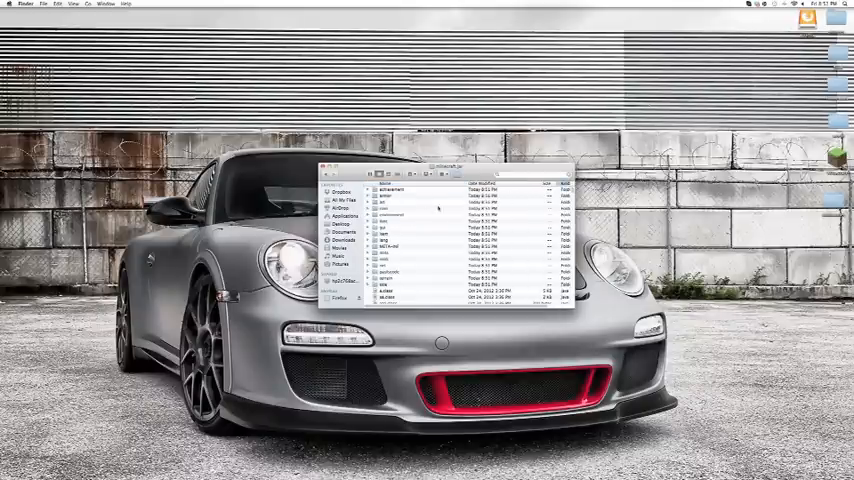
pyautogui.rightClick(388, 244)
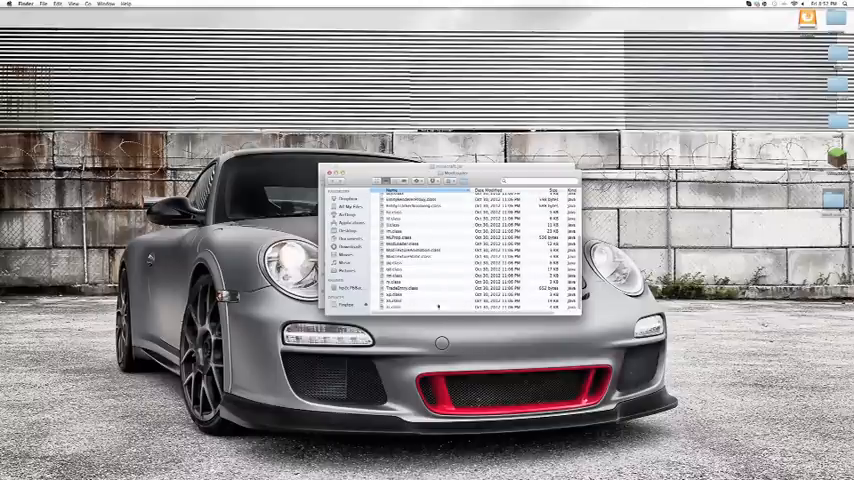
pyautogui.press('cmd+a')
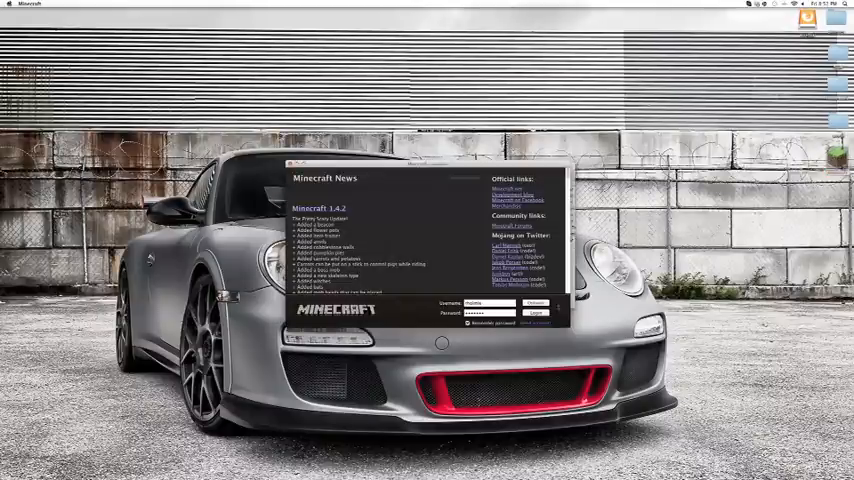
# Log in from the Minecraft launcher to start the game
pyautogui.click(536, 312)
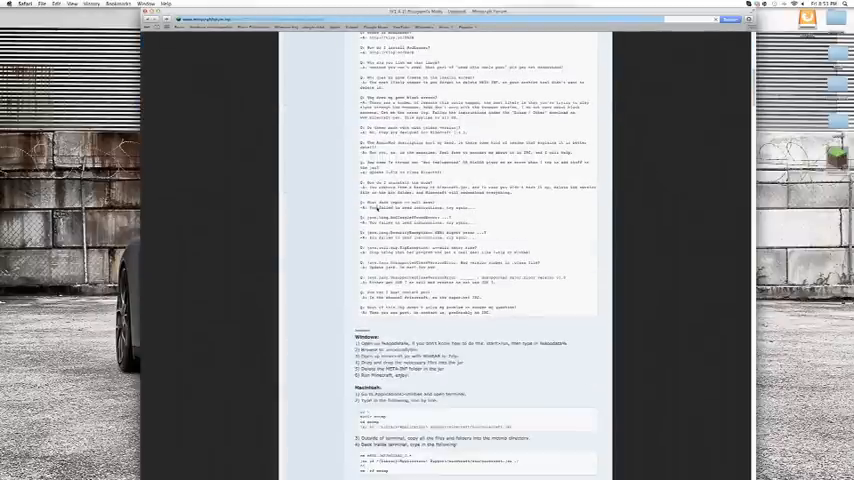
# Scroll the Biospheres thread past the mod descriptions and screenshots to the forum replies
pyautogui.scroll(-3)
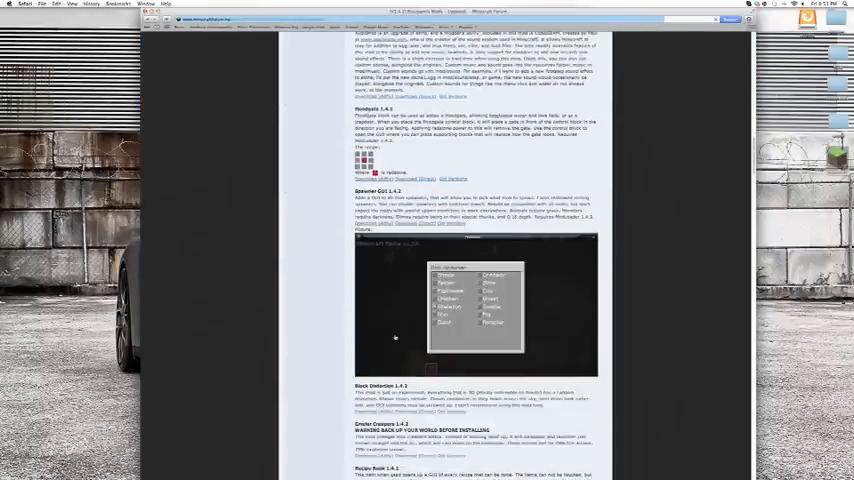
pyautogui.scroll(-3)
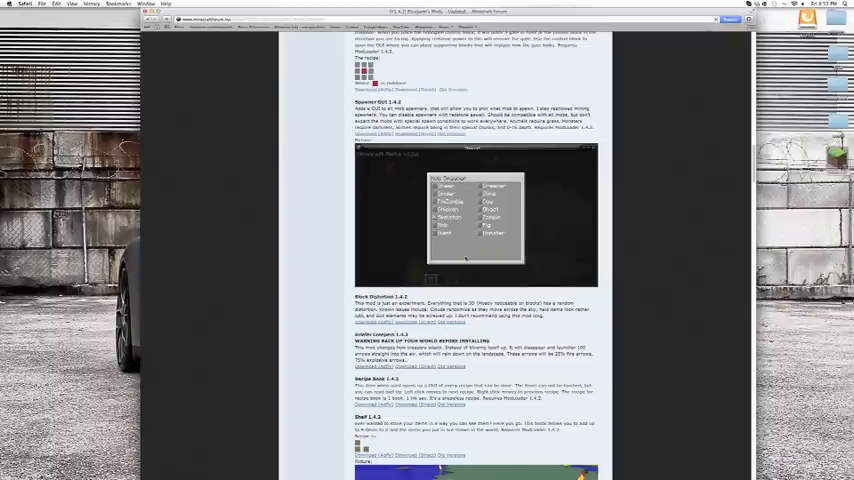
pyautogui.scroll(-3)
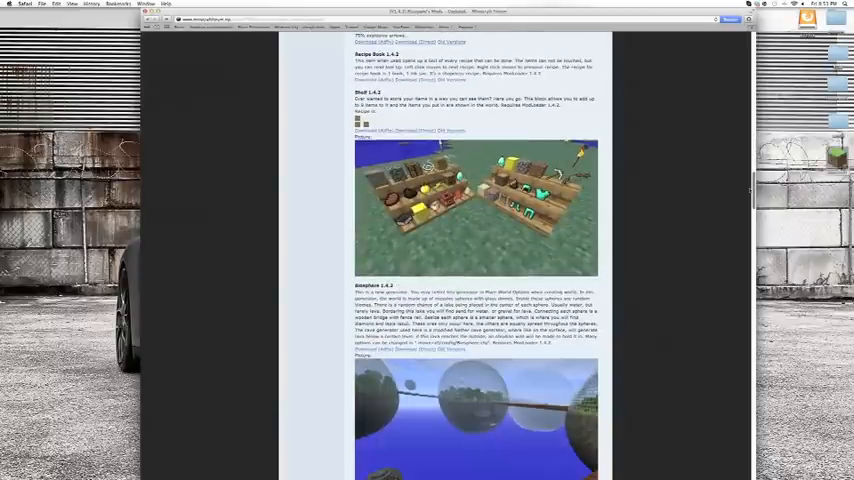
pyautogui.scroll(-3)
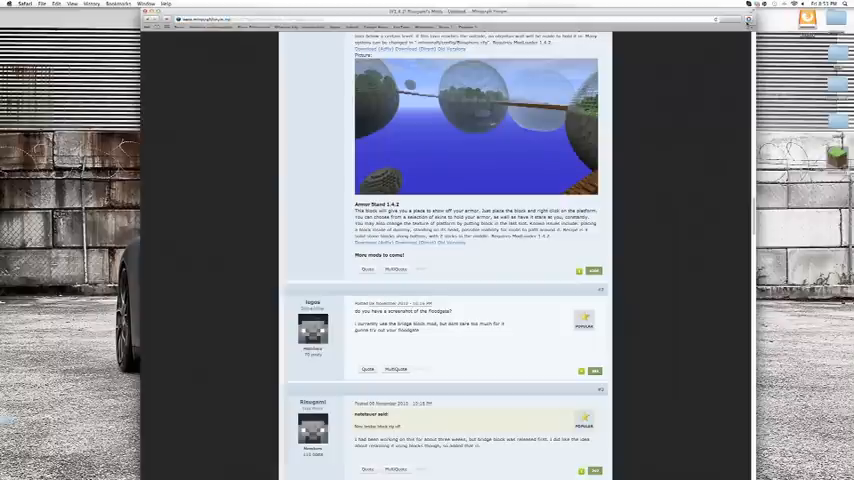
pyautogui.click(748, 20)
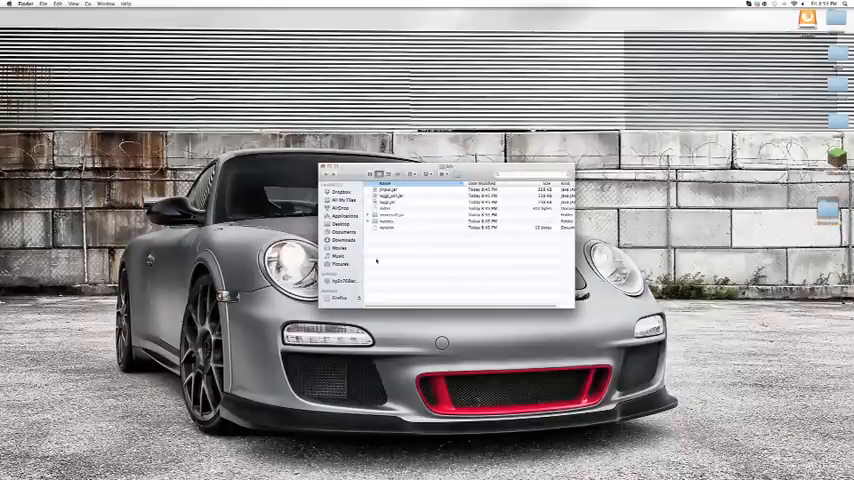
# From the game files folder, launch the Minecraft app and bring up the Singleplayer world list
pyautogui.click(390, 212)
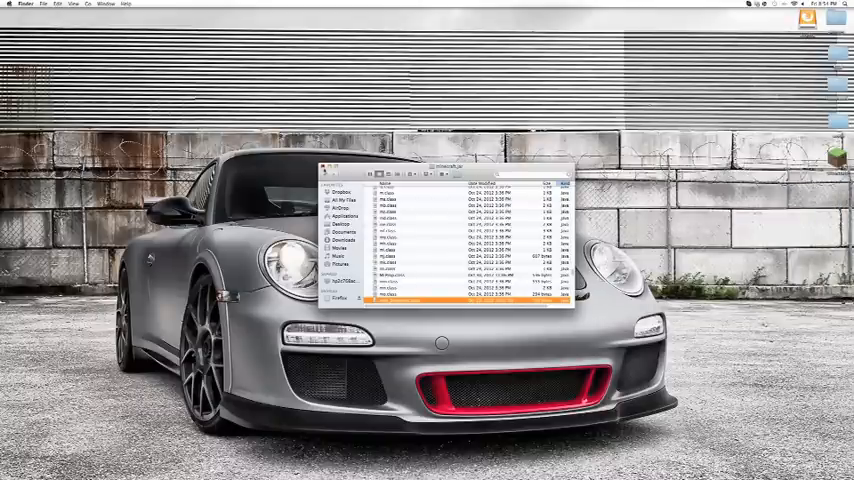
pyautogui.click(328, 168)
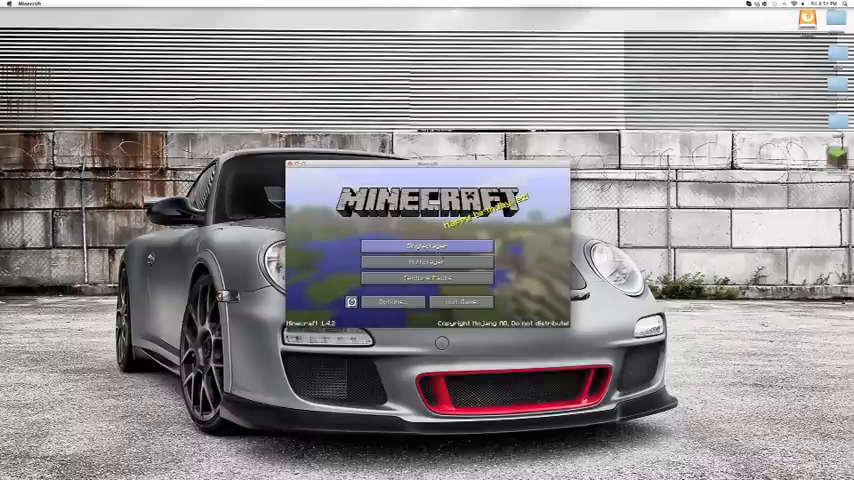
pyautogui.click(428, 244)
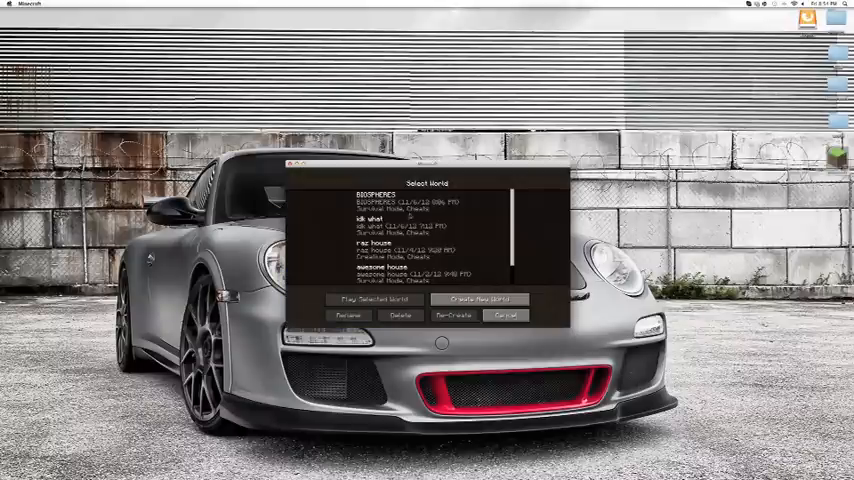
# Start a new world set to Creative game mode and bring up More World Options
pyautogui.click(478, 300)
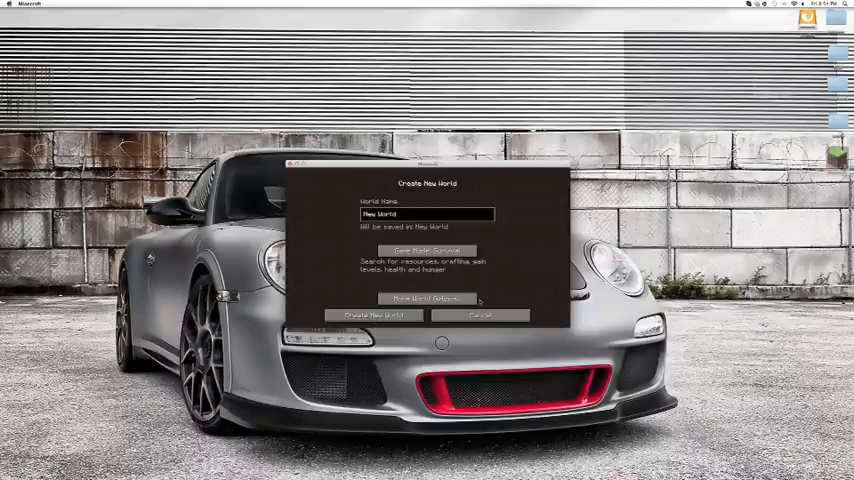
pyautogui.click(428, 250)
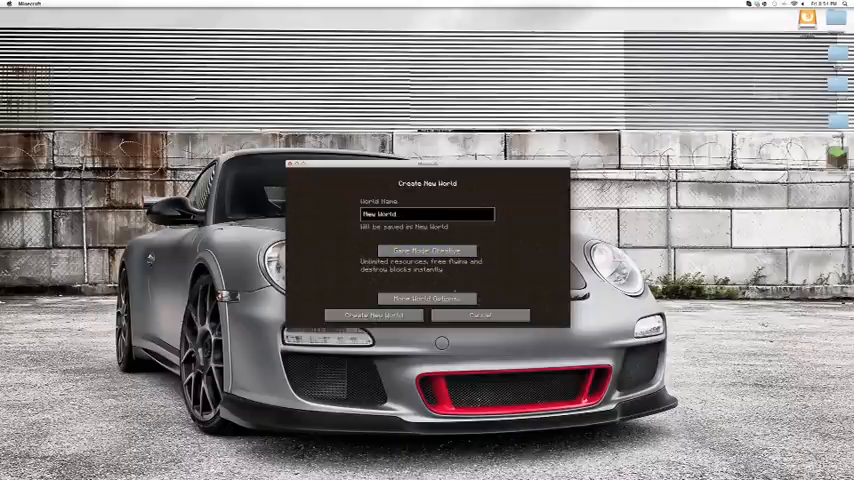
pyautogui.click(428, 300)
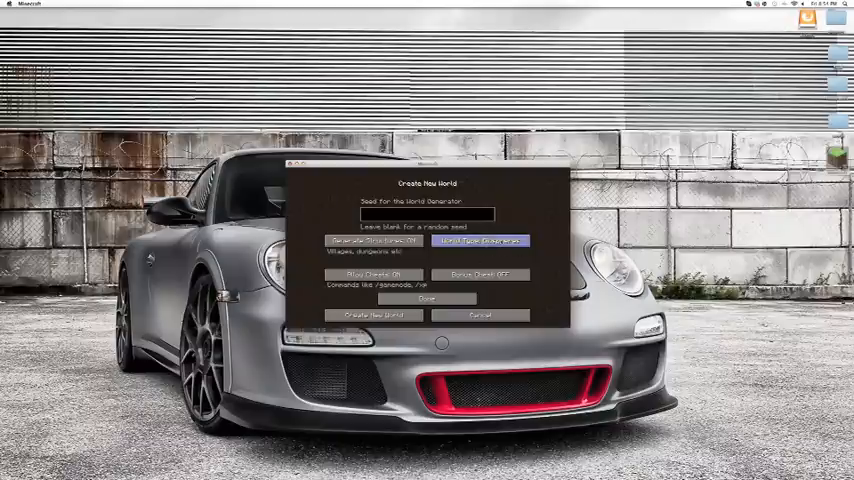
# Change the World Type to Biospheres, create the world and start playing it
pyautogui.click(480, 274)
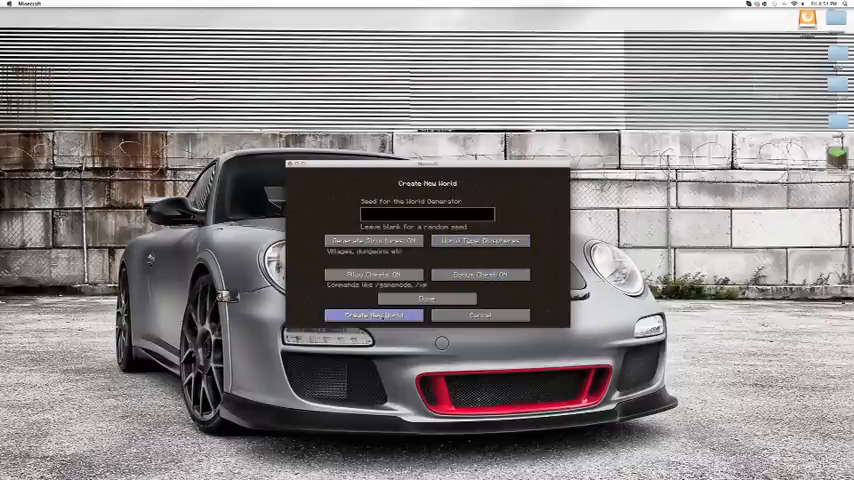
pyautogui.click(372, 316)
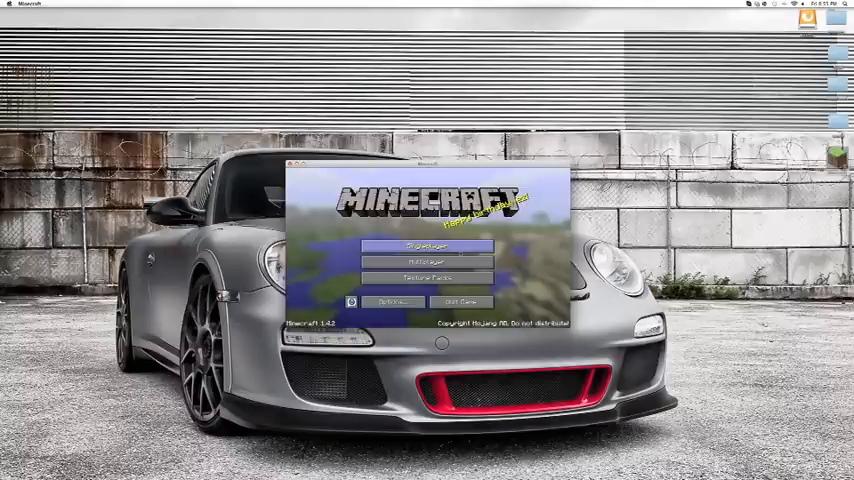
pyautogui.click(428, 246)
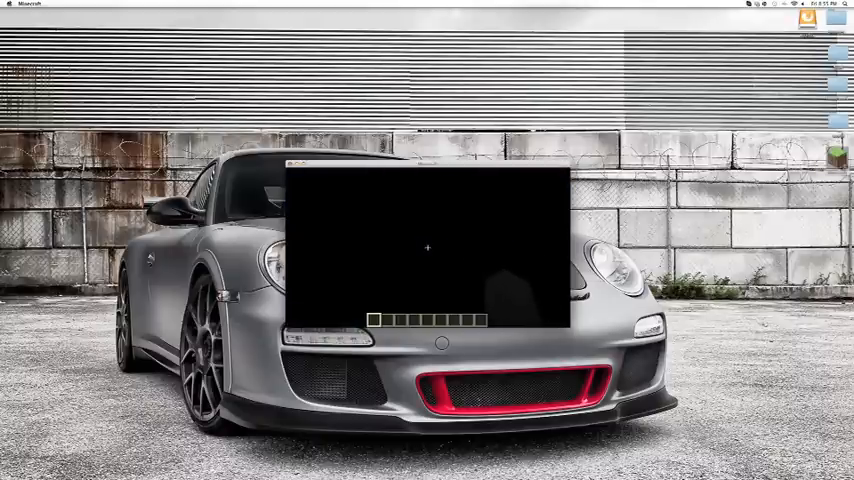